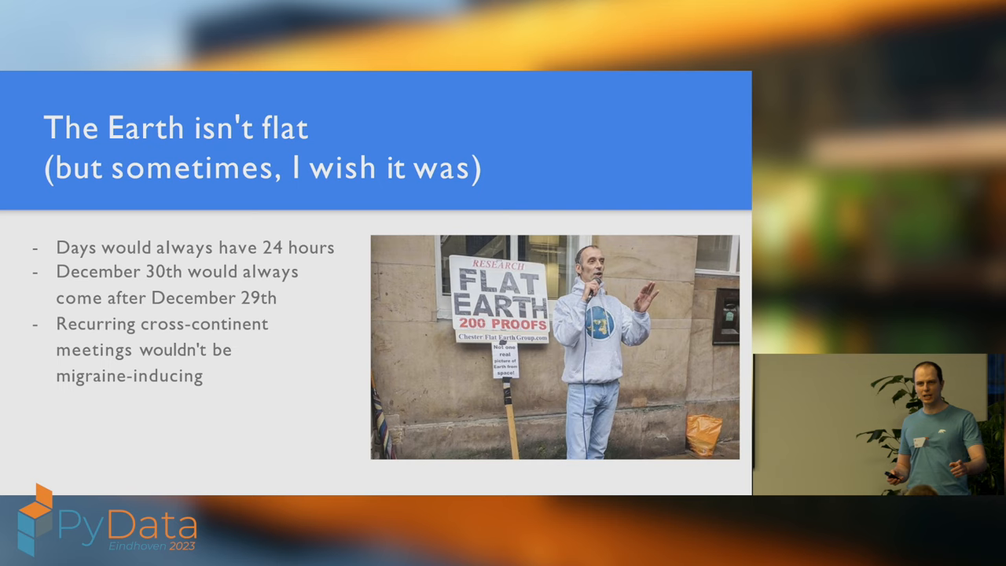
{"action": "key", "text": "Right"}
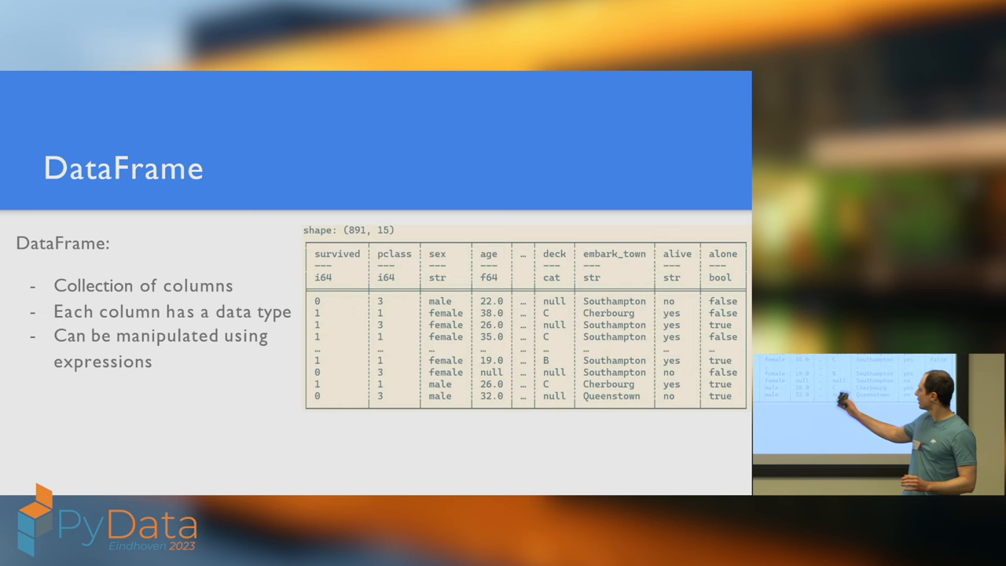
{"action": "key", "text": "right"}
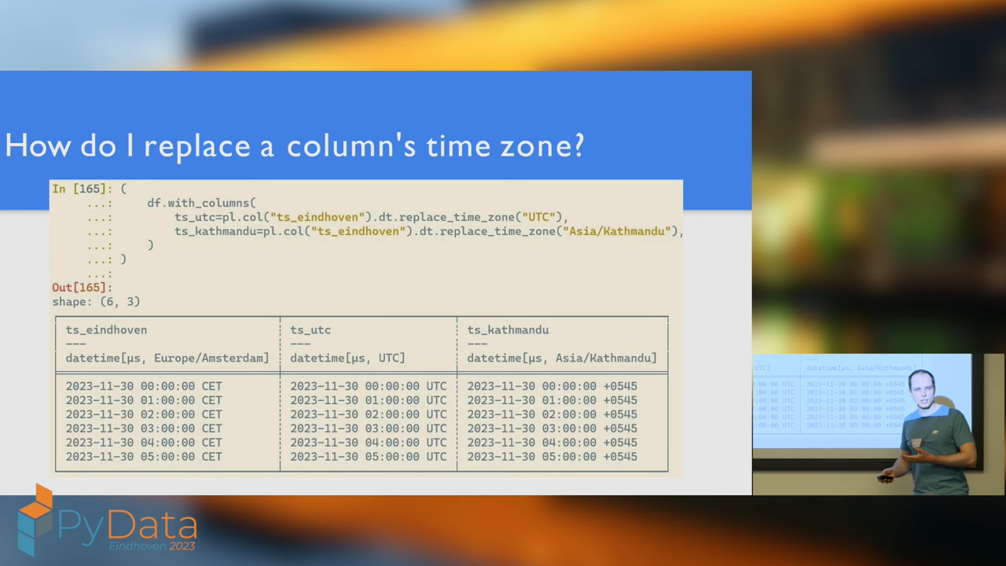
{"action": "key", "text": "Right"}
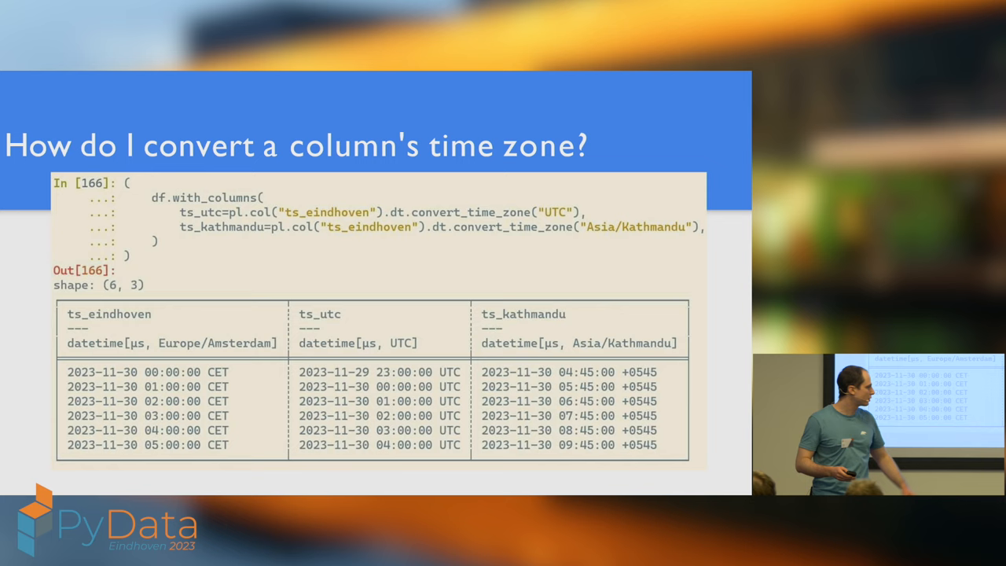
{"action": "key", "text": "Right"}
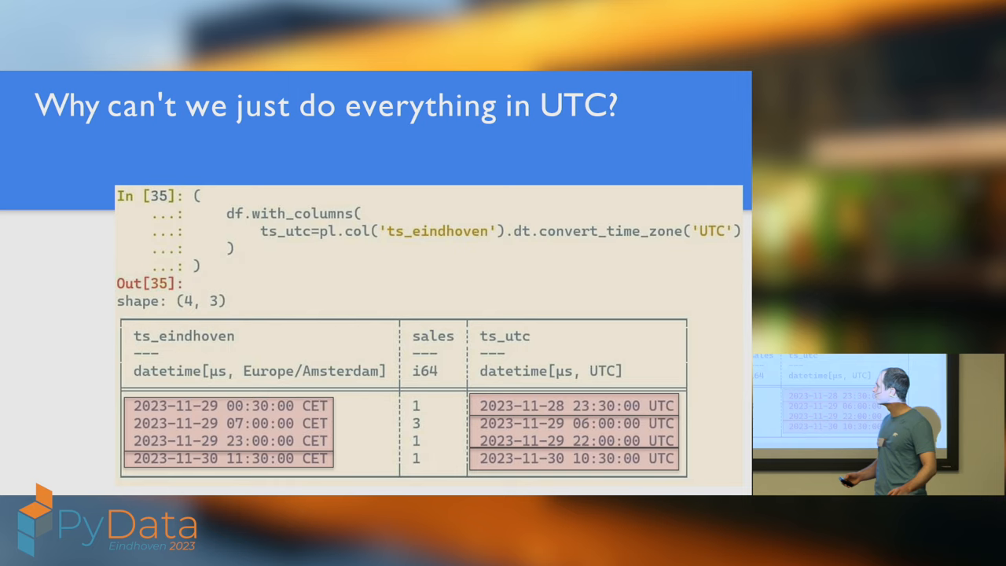
{"action": "key", "text": "Right"}
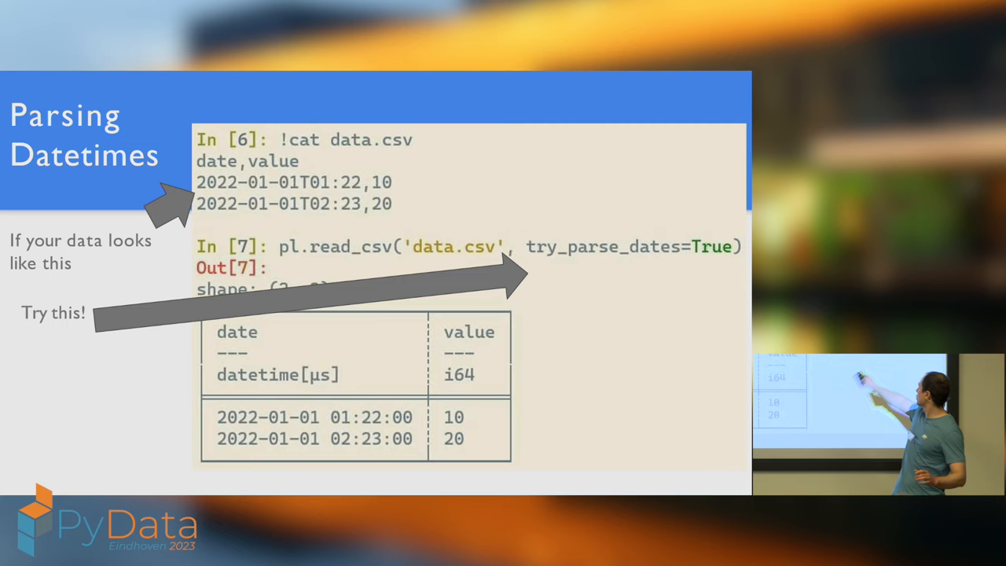